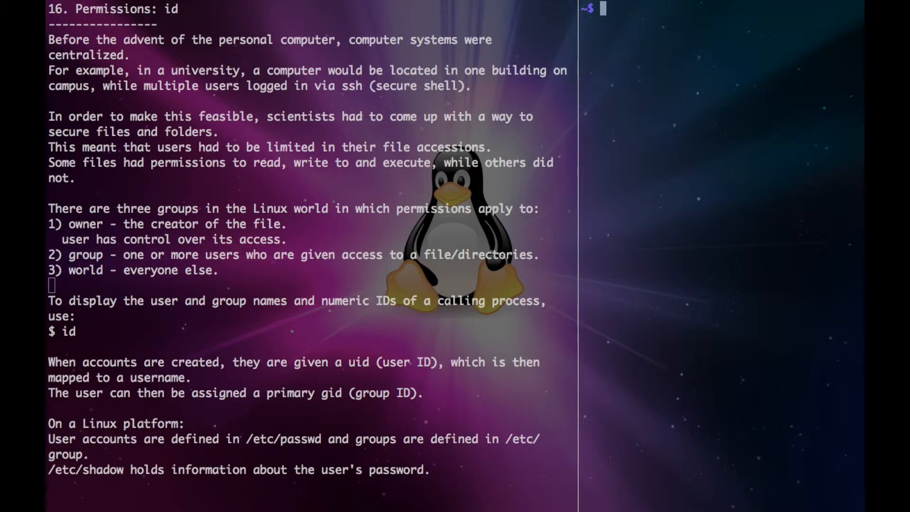
{"action": "type", "text": "id"}
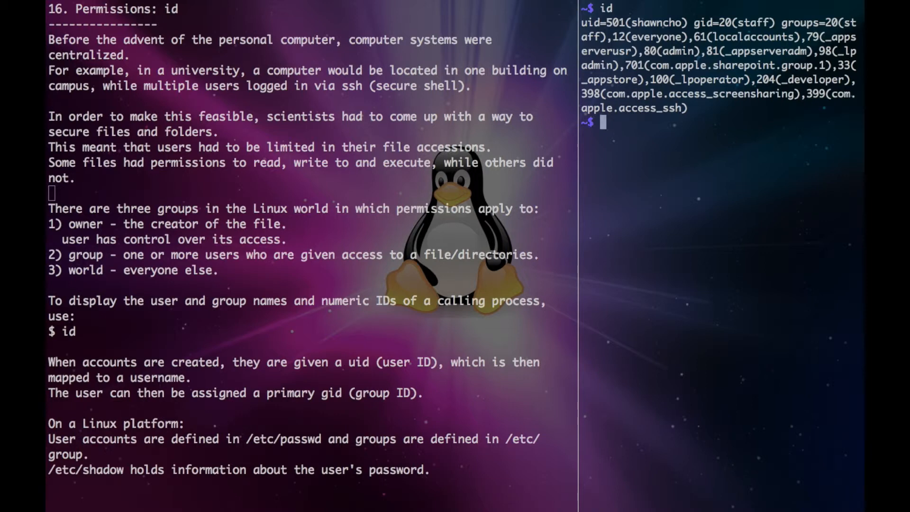
{"action": "scroll", "scroll_direction": "down", "scroll_amount": 3}
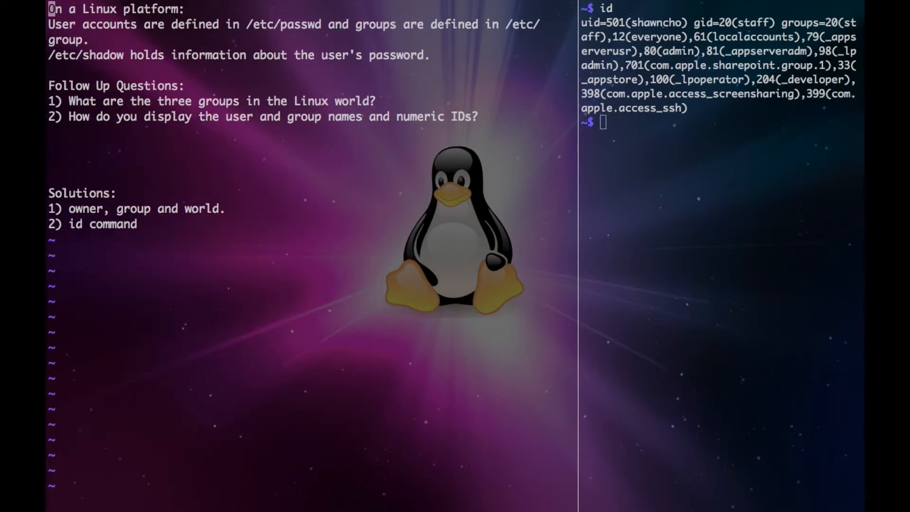